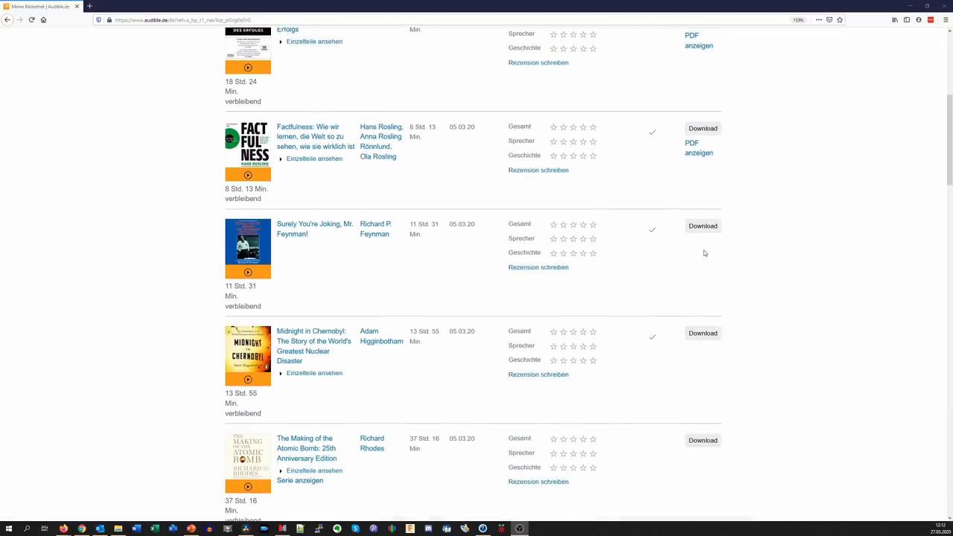
- Run a Google search for 'lora ttn'
scroll(down, 3)
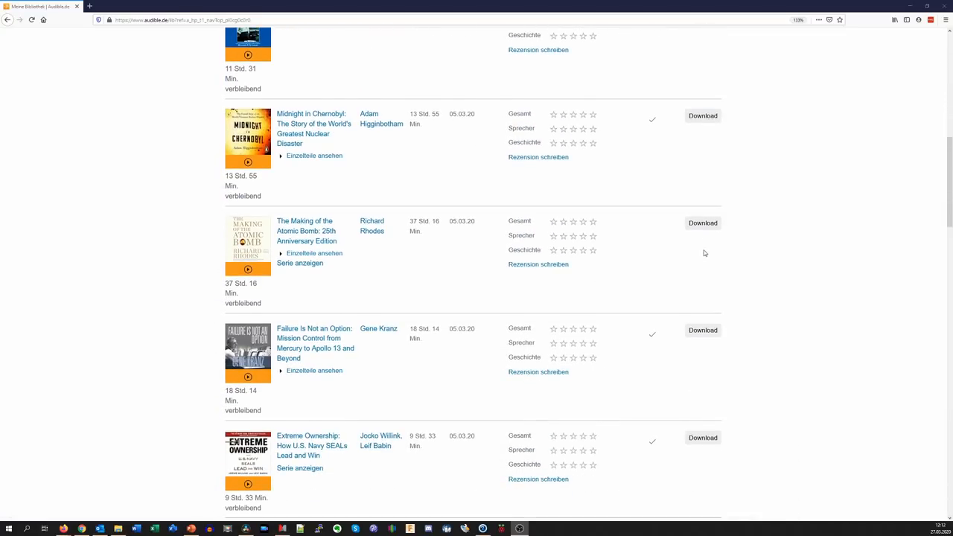
scroll(down, 3)
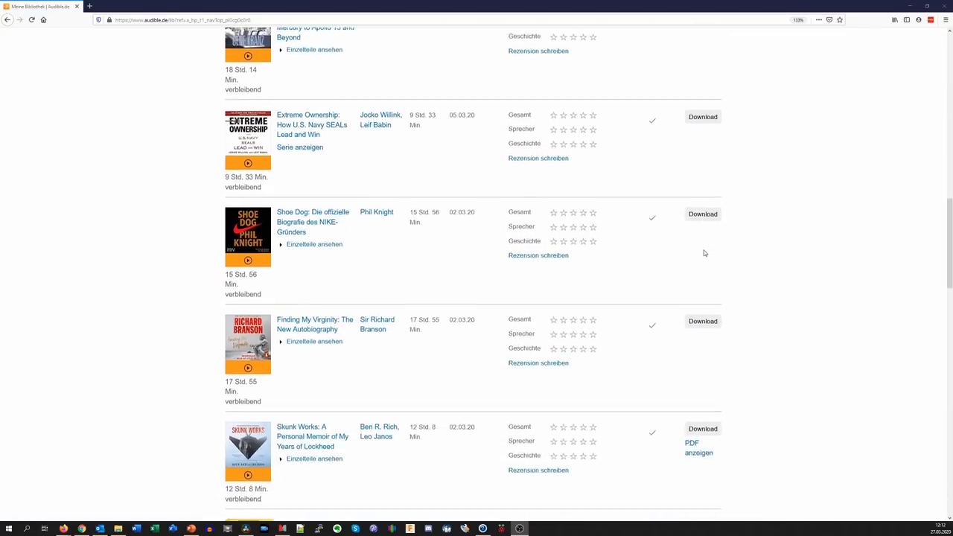
scroll(down, 3)
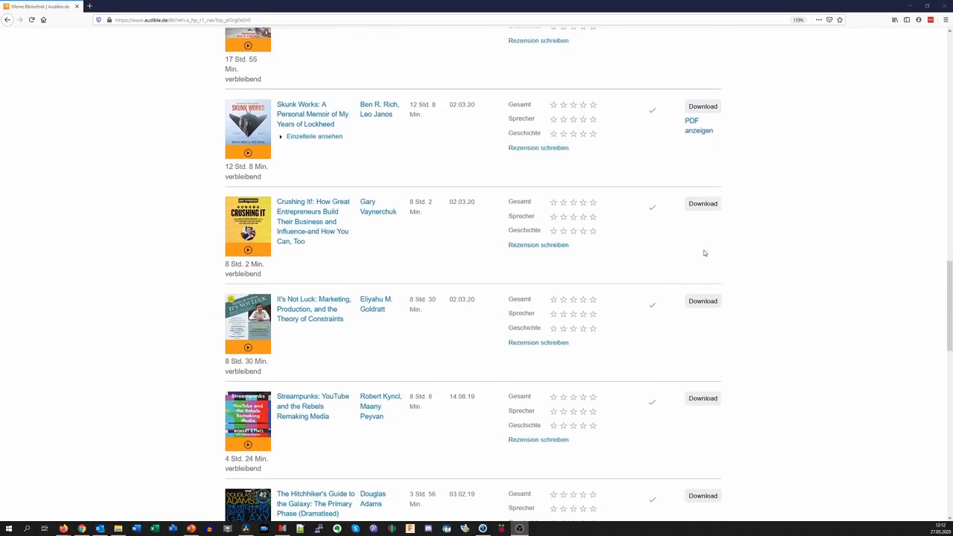
scroll(down, 3)
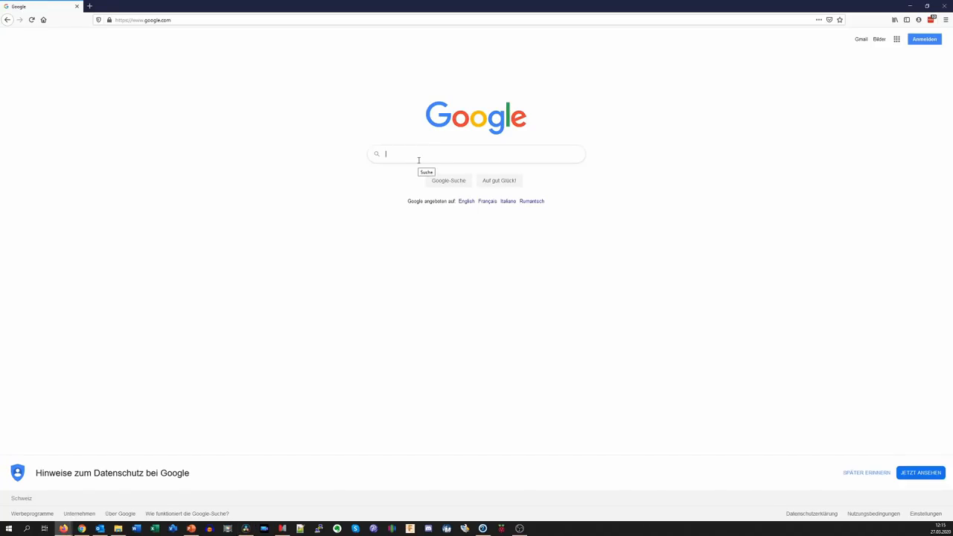
text(lora ttn)
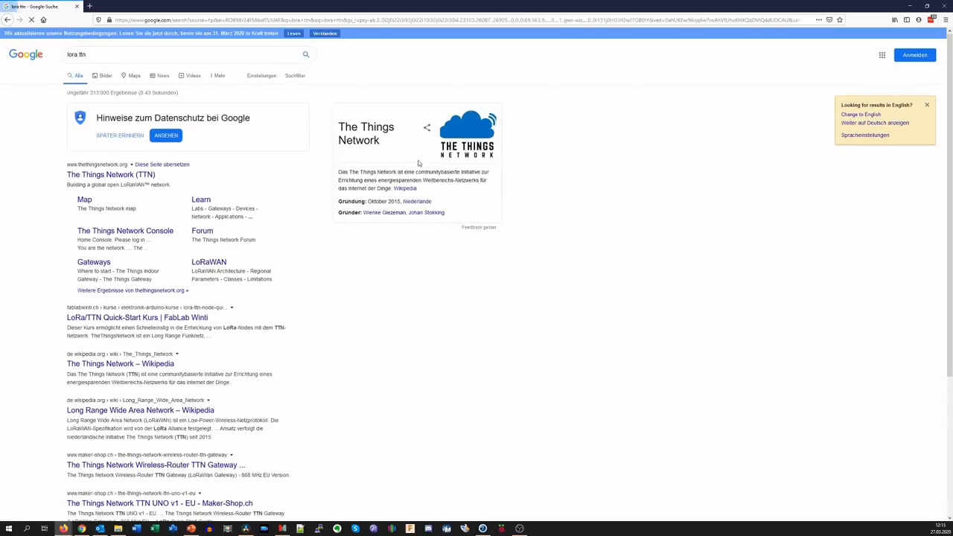
- Open The Things Network result, then the LoRa Alliance and Evernote sites
click(111, 174)
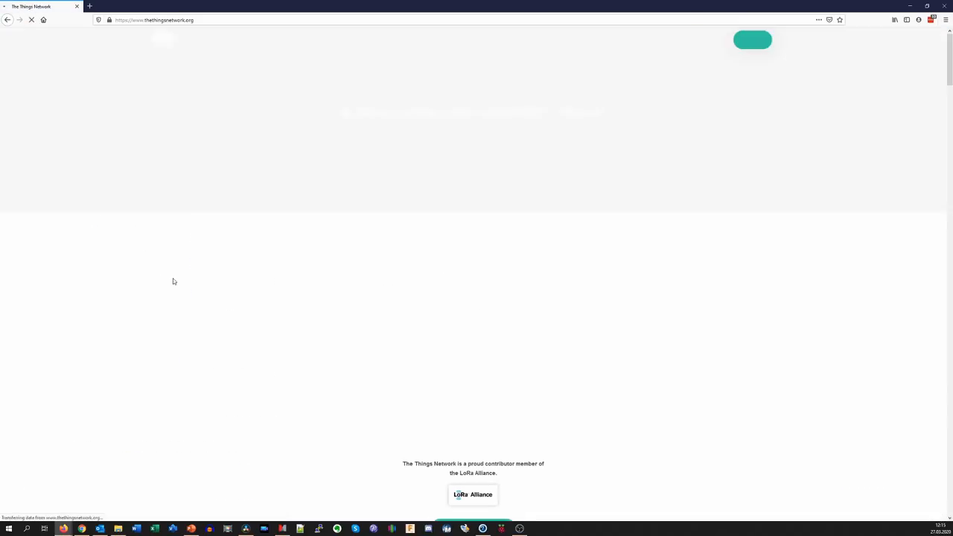
click(473, 494)
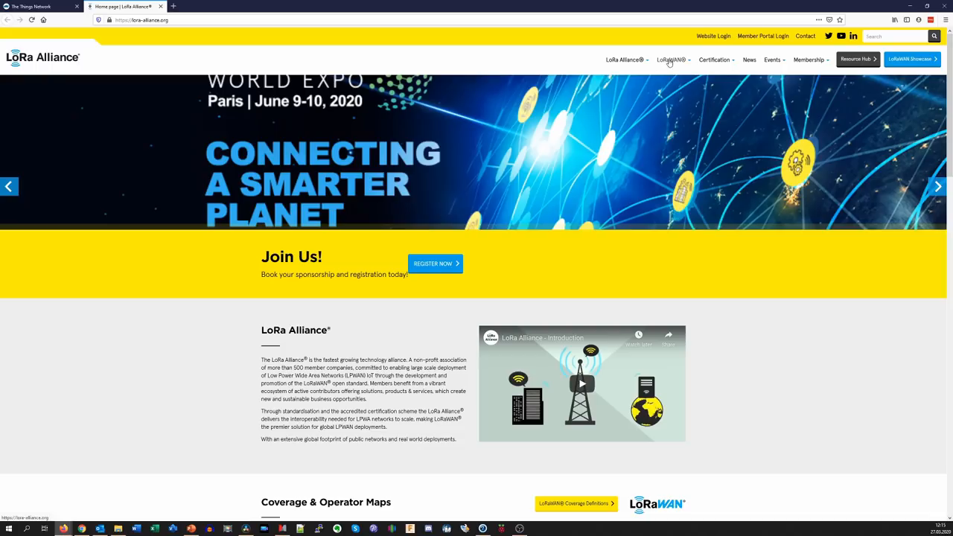
click(670, 60)
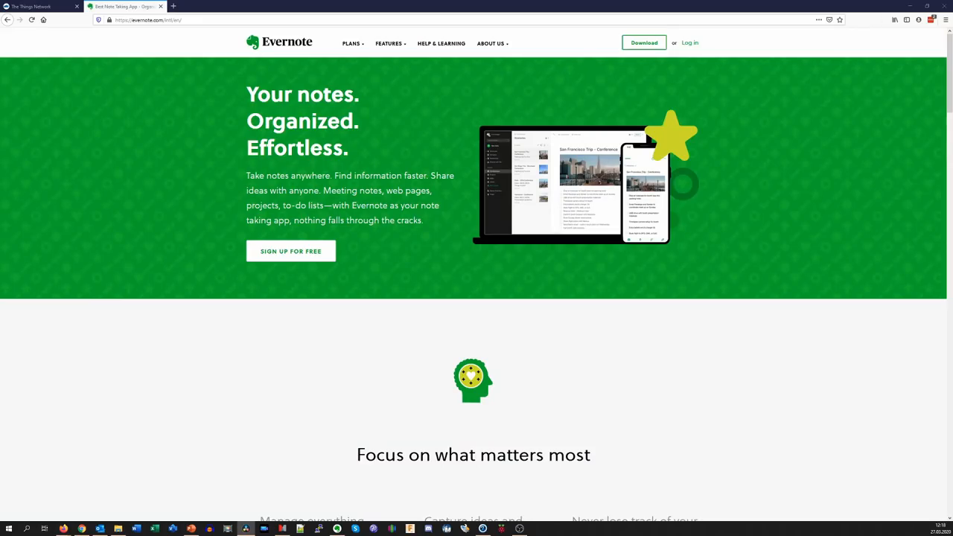
scroll(down, 3)
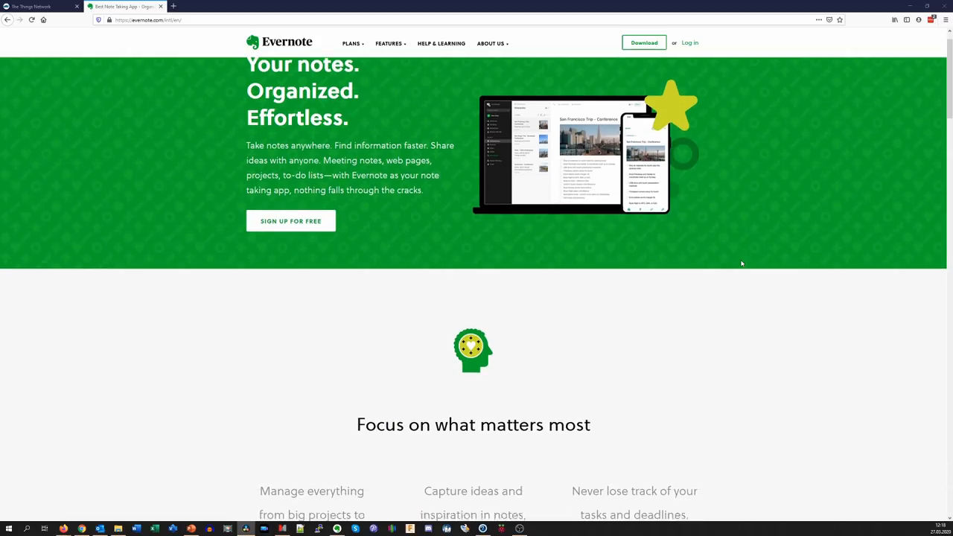
scroll(down, 3)
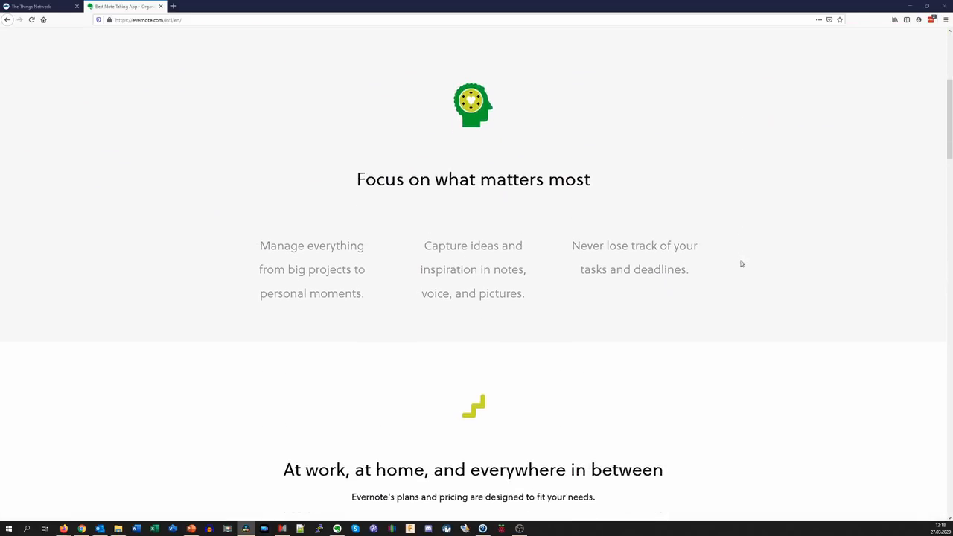
scroll(down, 3)
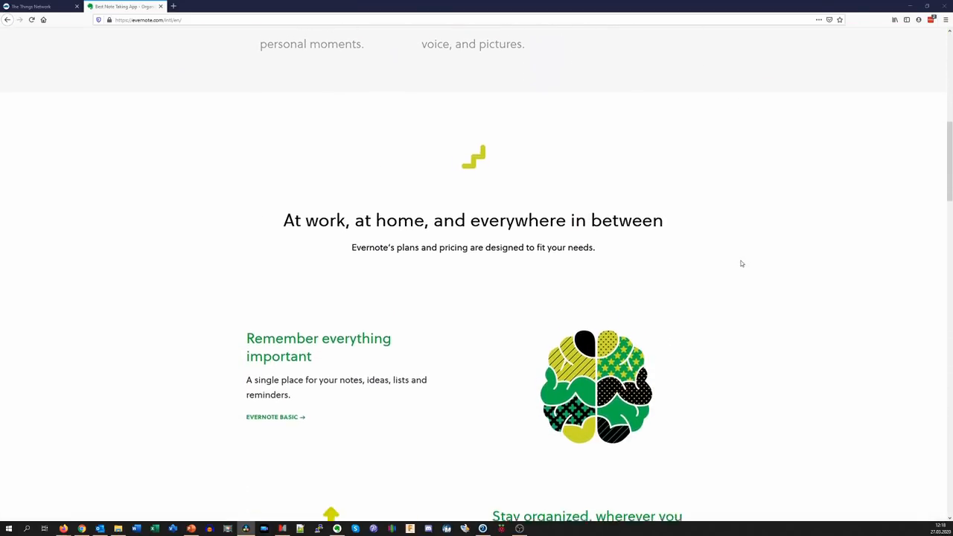
scroll(down, 3)
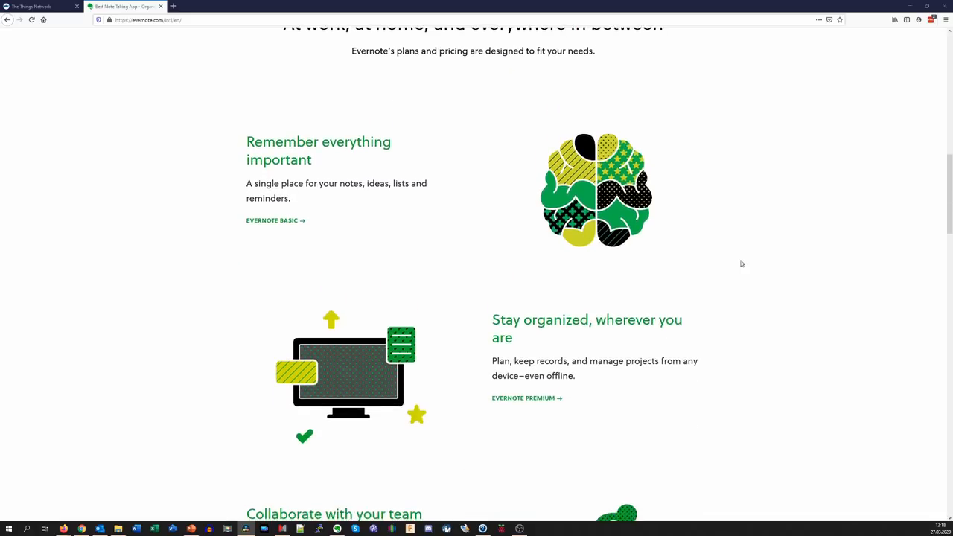
scroll(down, 3)
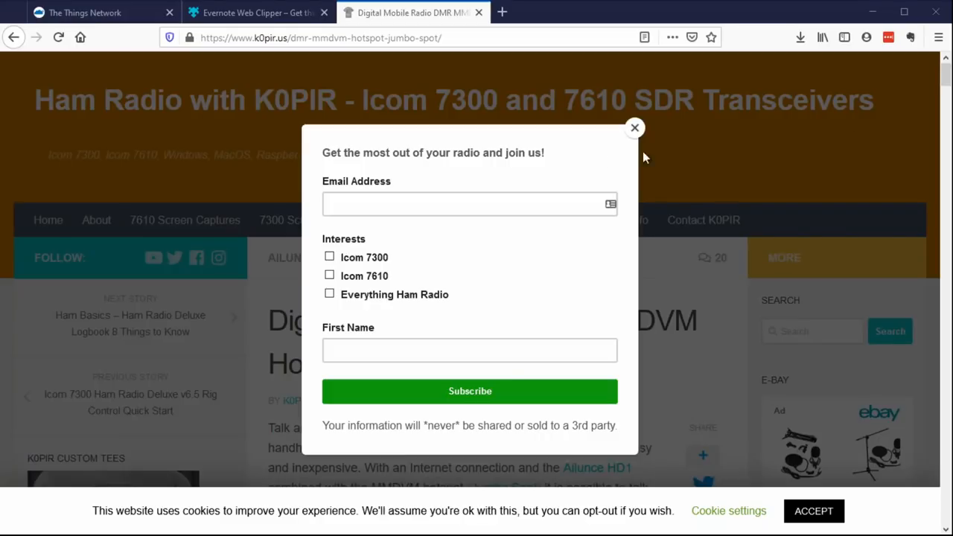
click(634, 128)
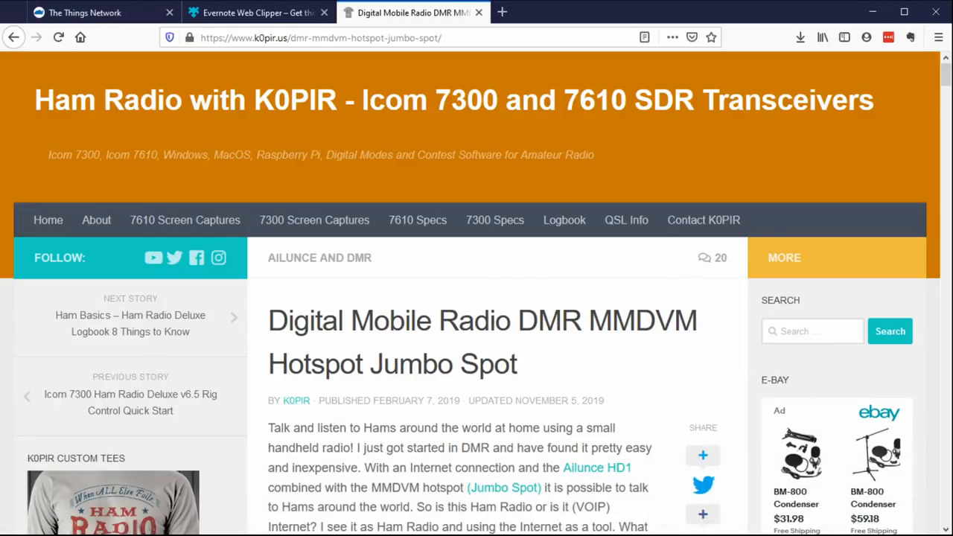
click(58, 37)
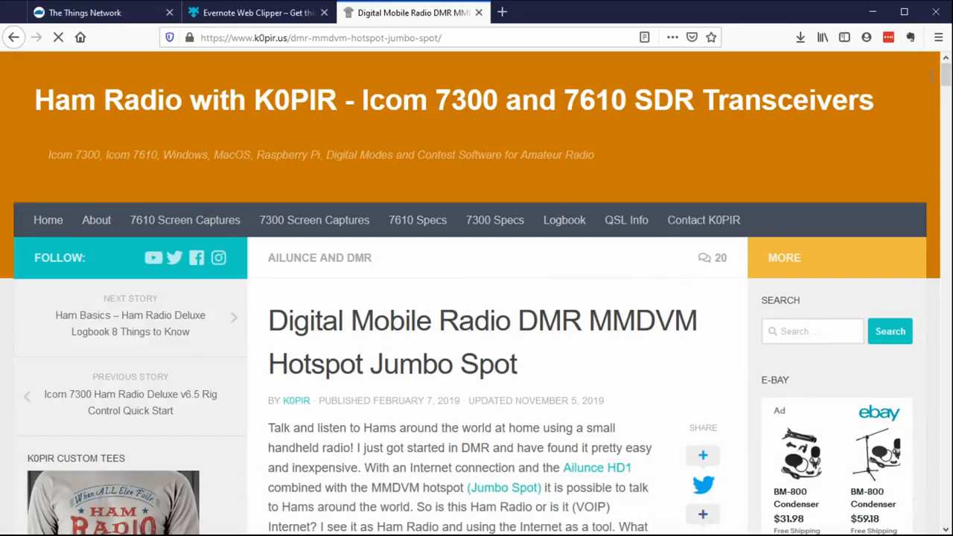
click(888, 37)
text(Bring flo)
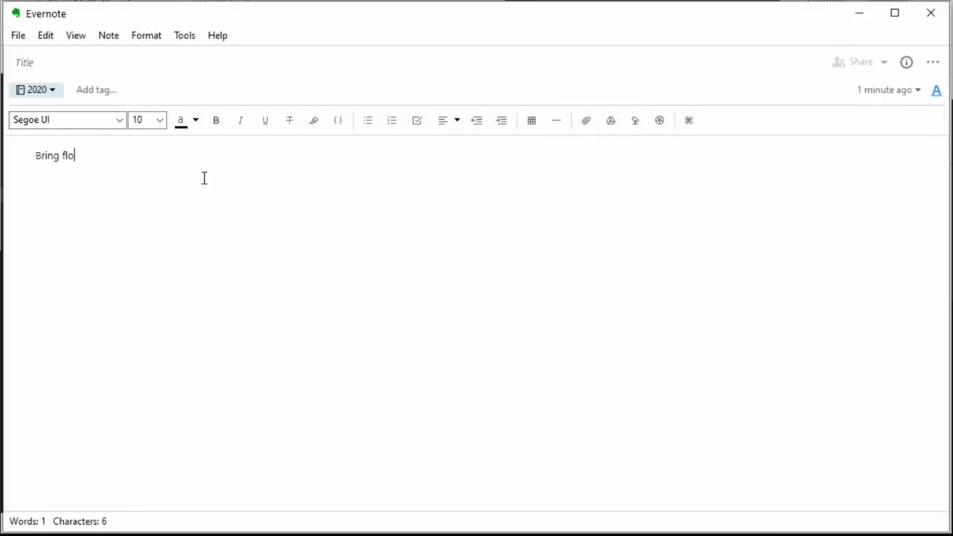
- Write 'Bring flowers for my wife' in a new note, file it in !Stack, and begin tagging
text(wers for my wife)
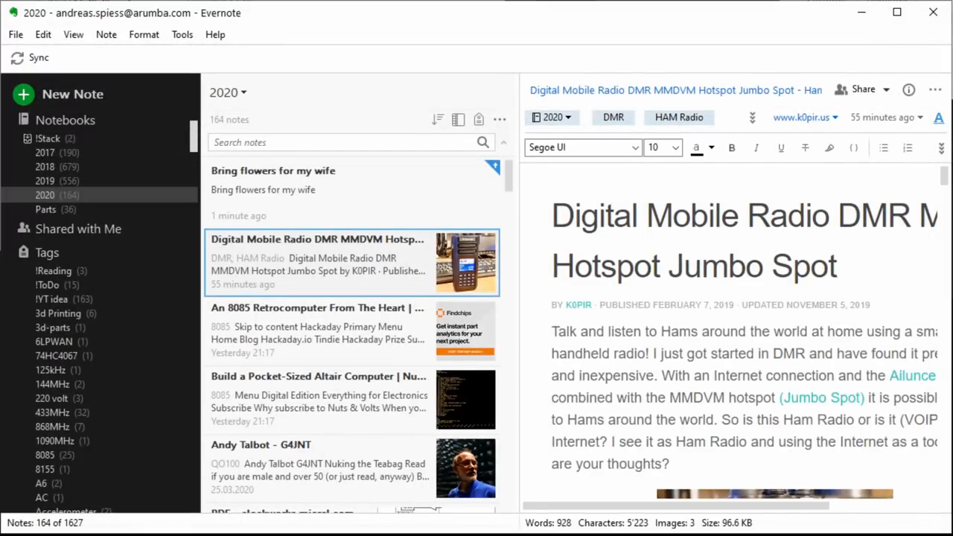
click(47, 138)
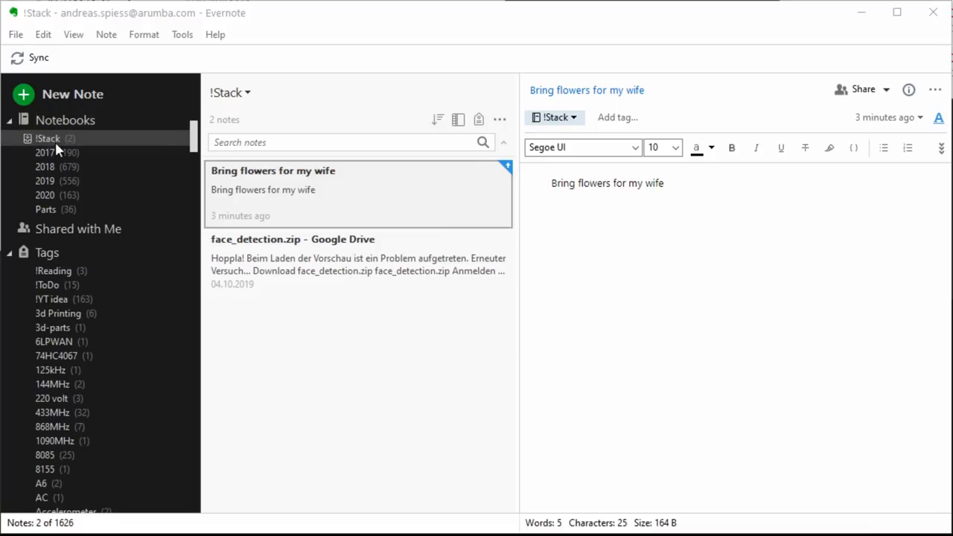
click(641, 117)
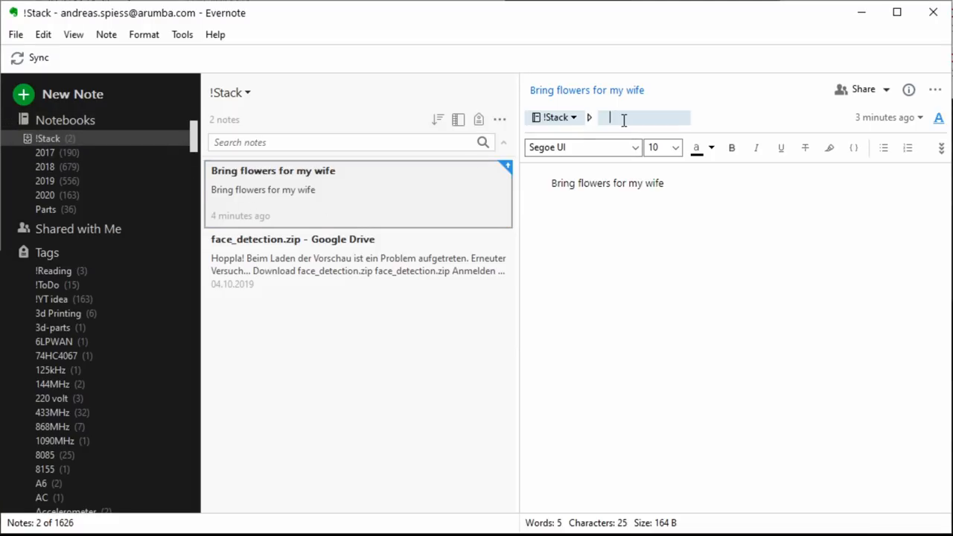
- Tag the flowers note !ToDo, open the face_detection.zip note, and begin a notes search
text(Reading)
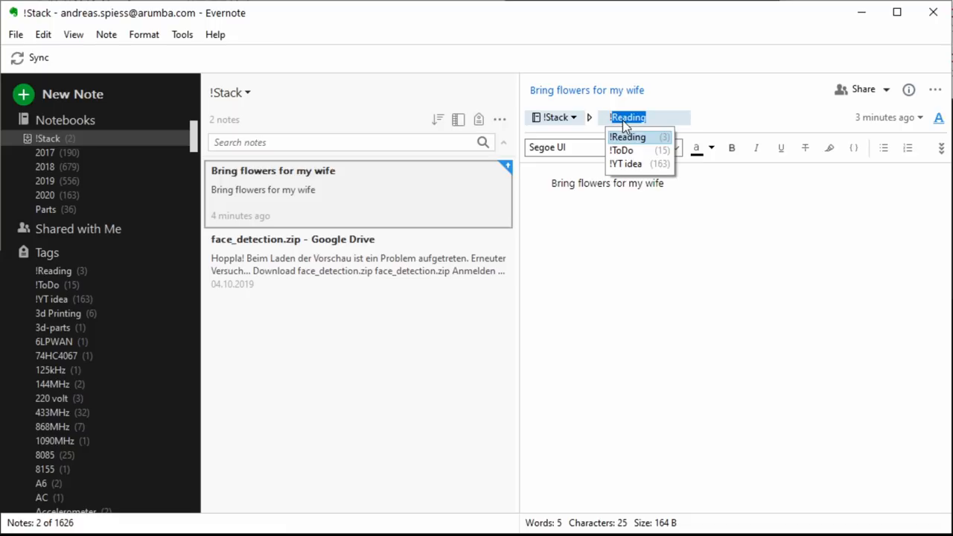
click(622, 150)
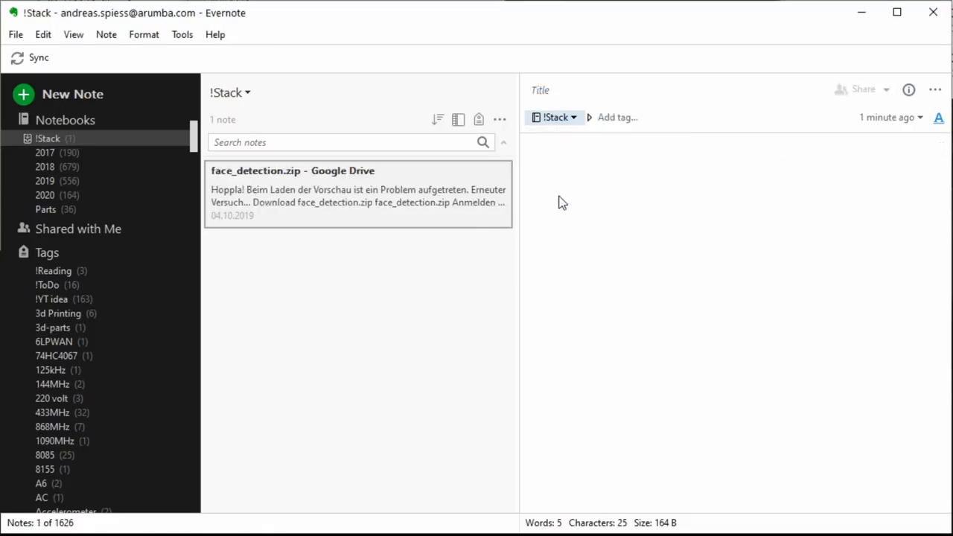
click(359, 194)
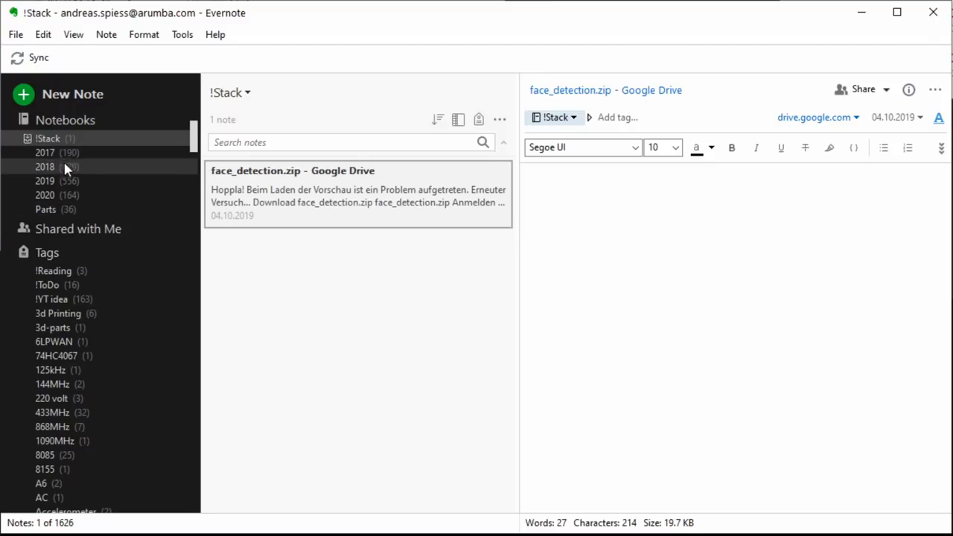
text(l)
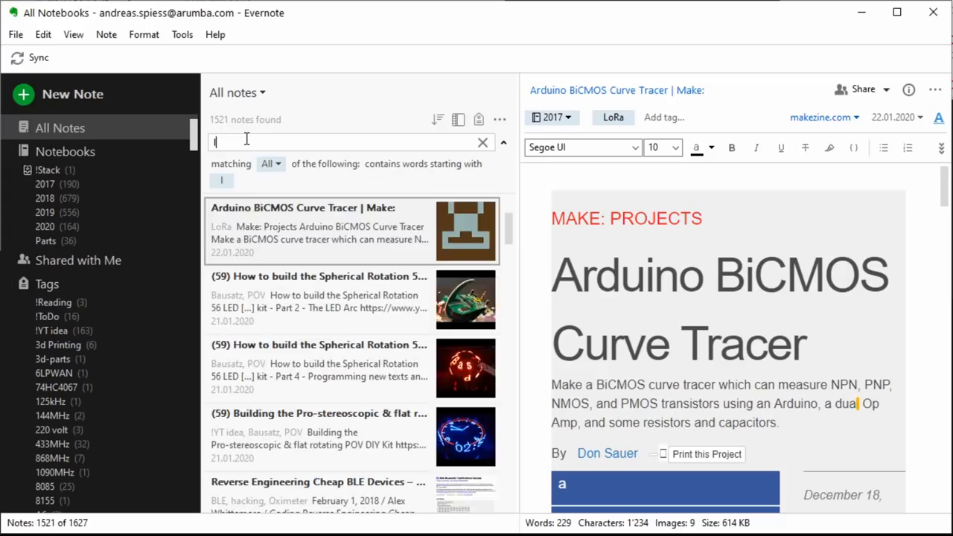
- Search notes for lmic_setupchannel and open the Arduino Pro mini LoRa note
text(mic)
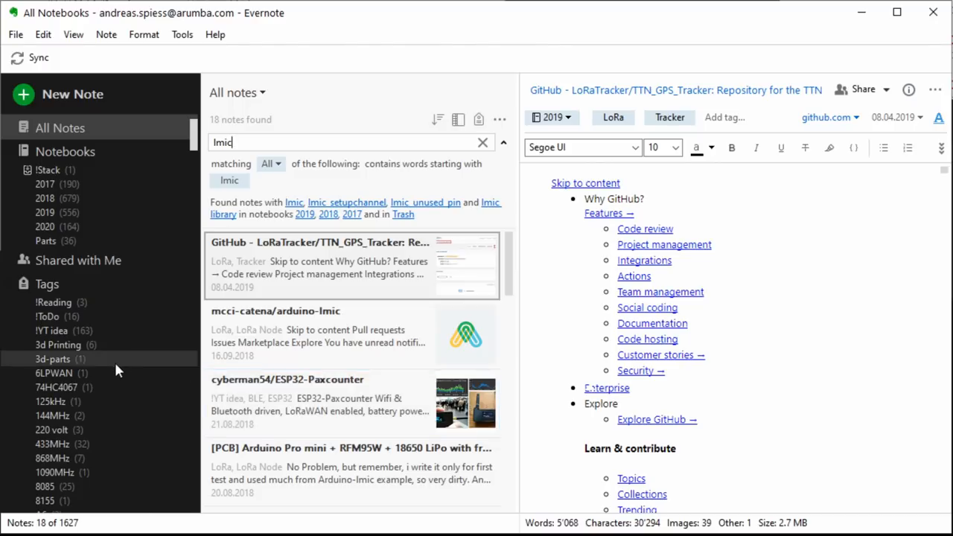
mouse_move(373, 205)
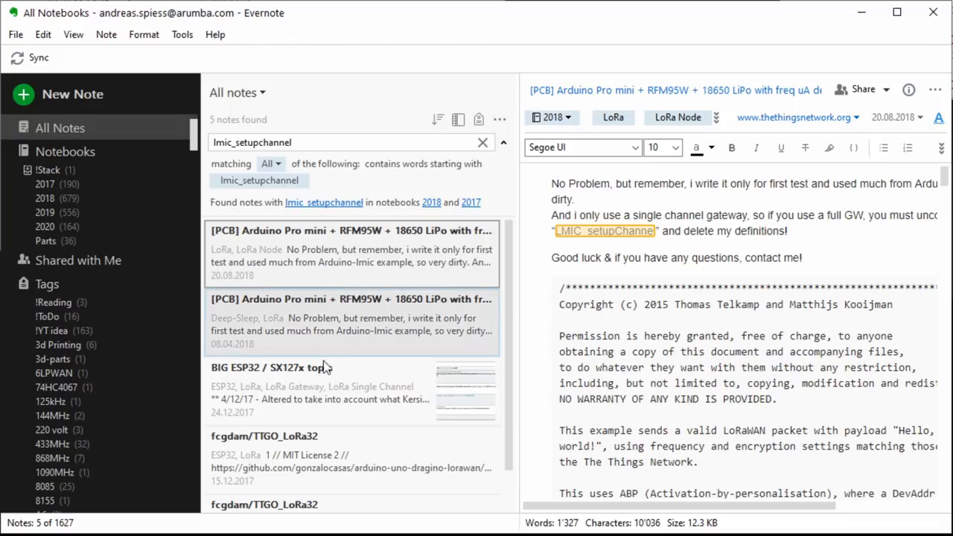
mouse_move(333, 282)
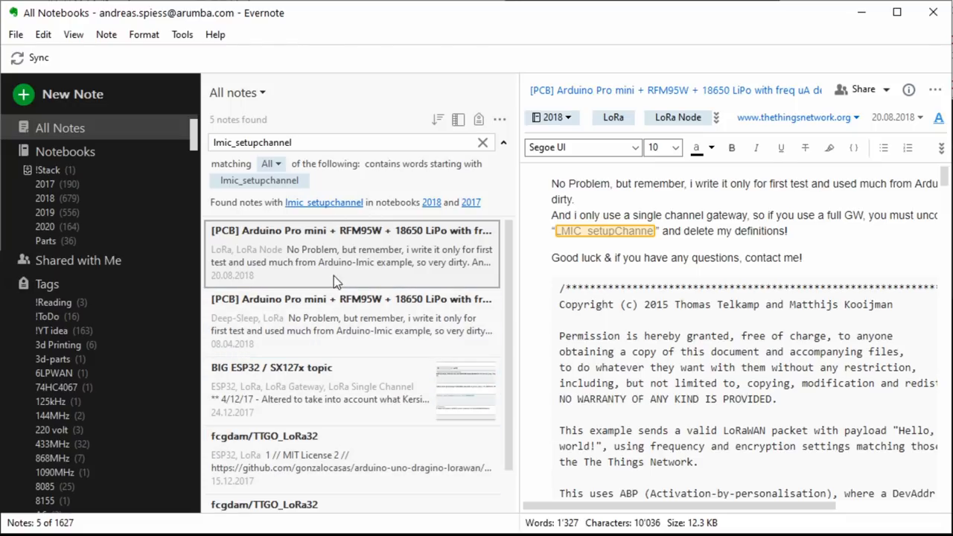
double_click(350, 254)
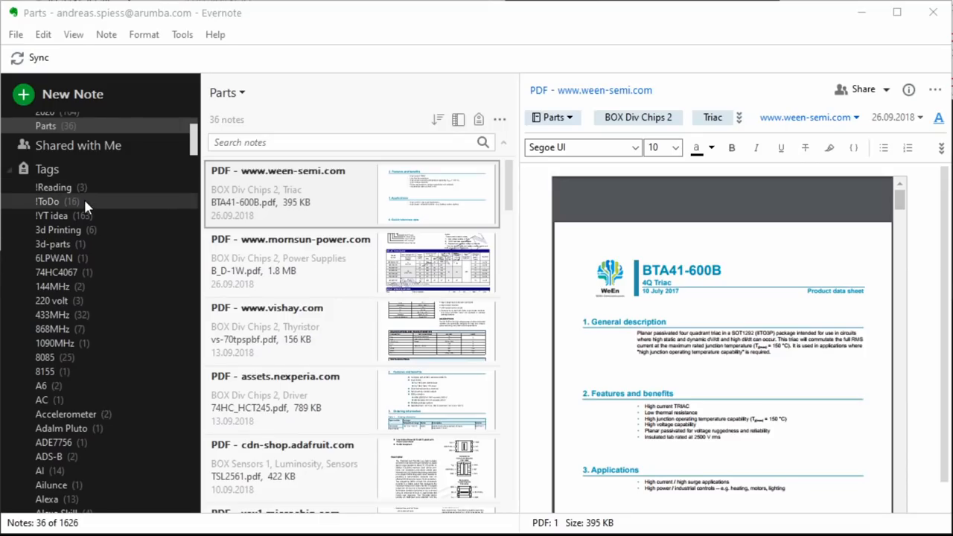
mouse_move(108, 389)
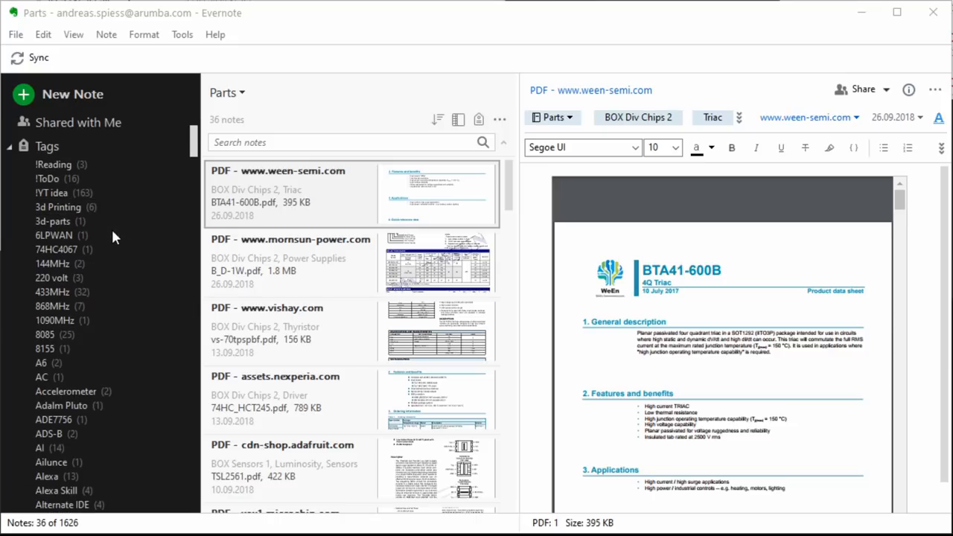
- Filter notes by the 74HC4067 tag, then clear it to show all 1627 notes
scroll(down, 3)
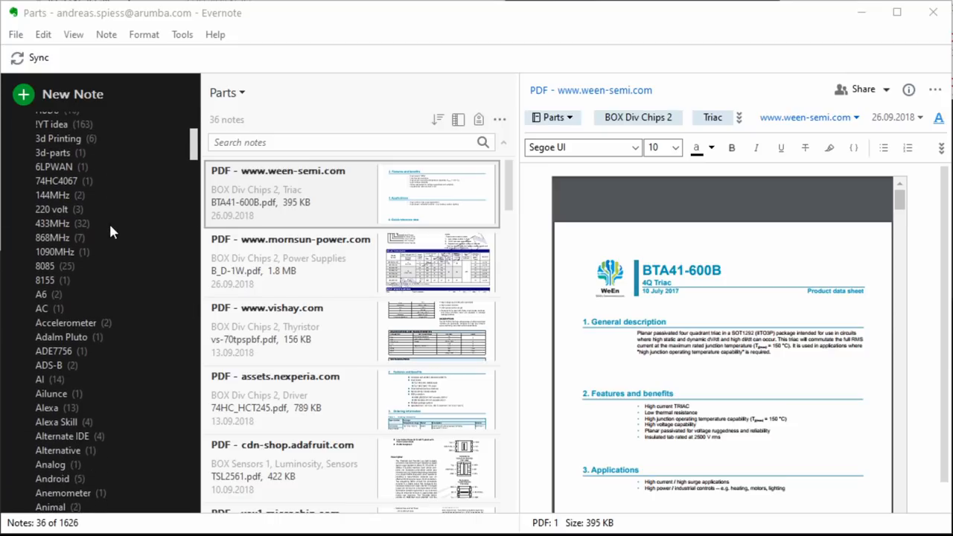
mouse_move(53, 166)
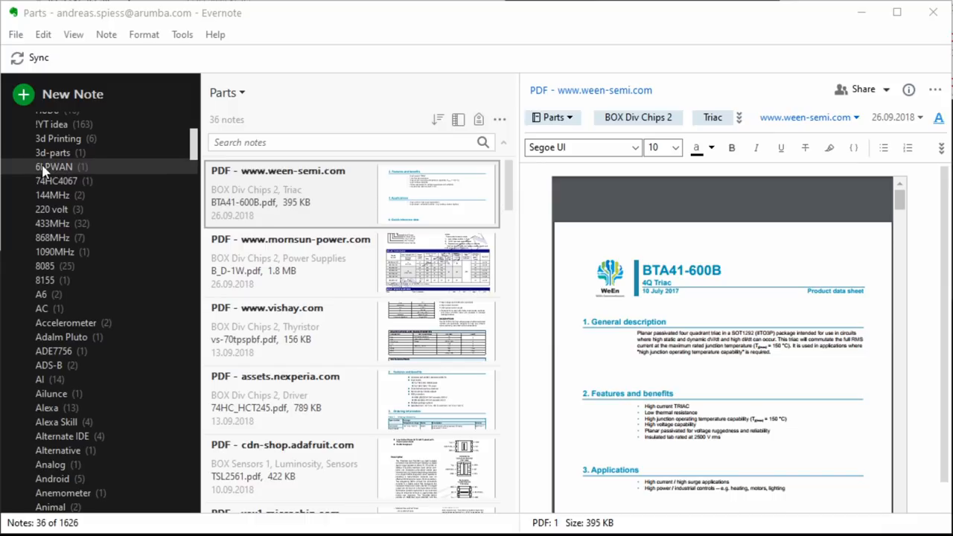
click(56, 180)
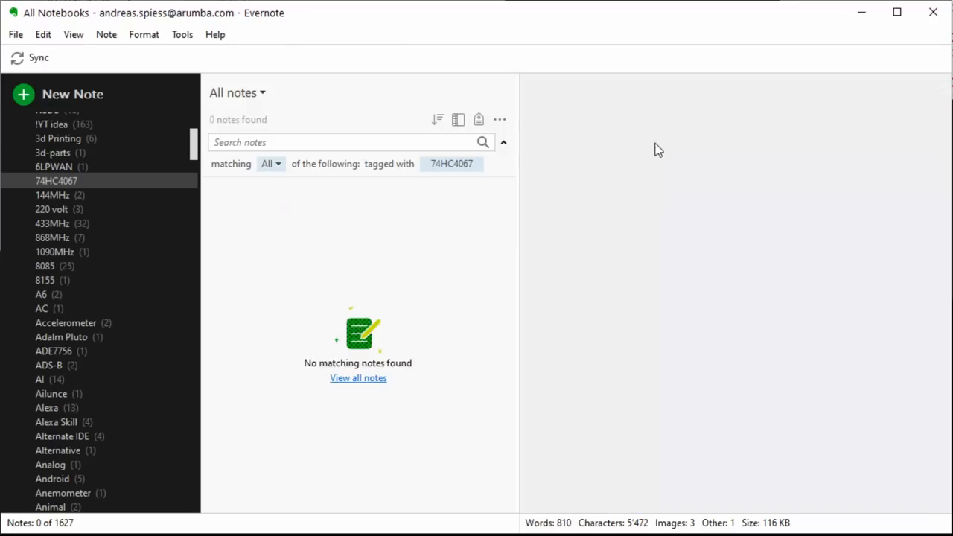
click(358, 378)
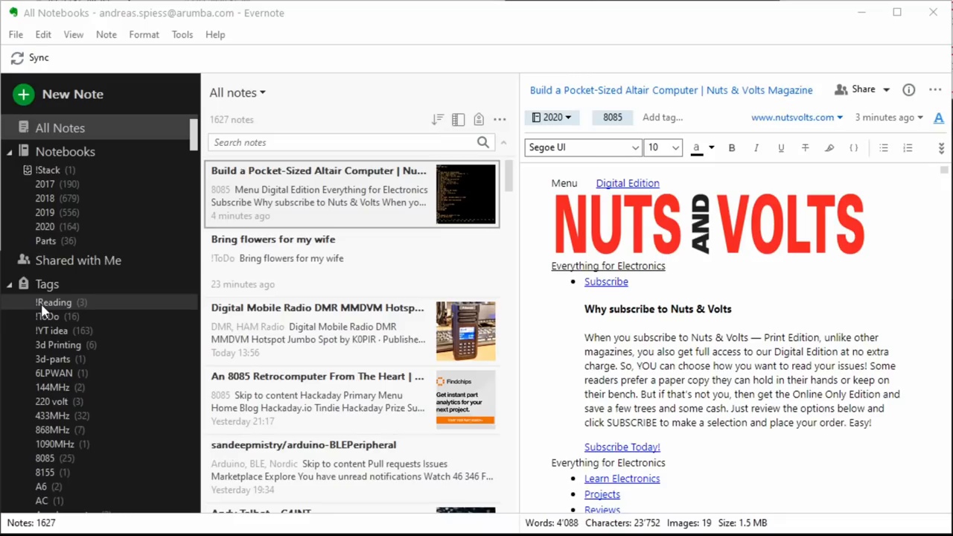
mouse_move(52, 472)
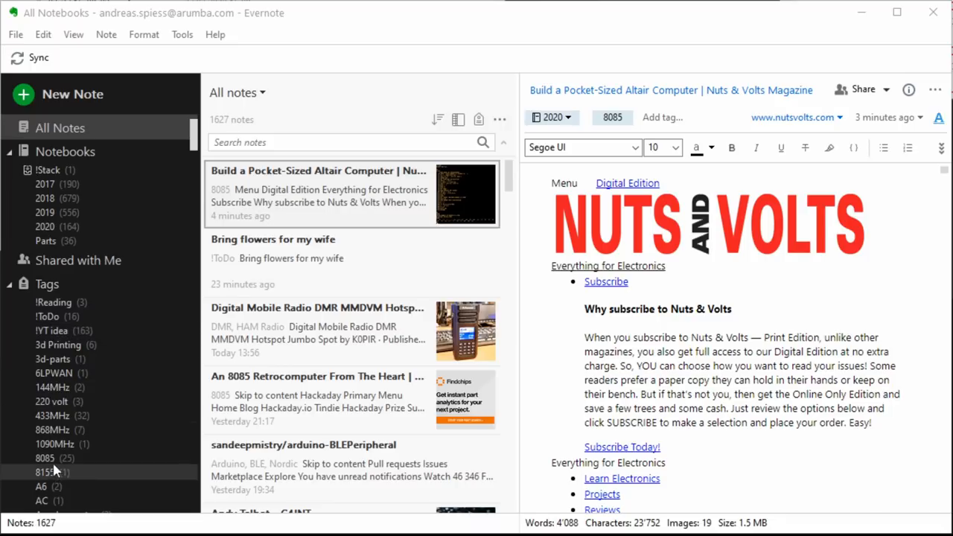
mouse_move(55, 330)
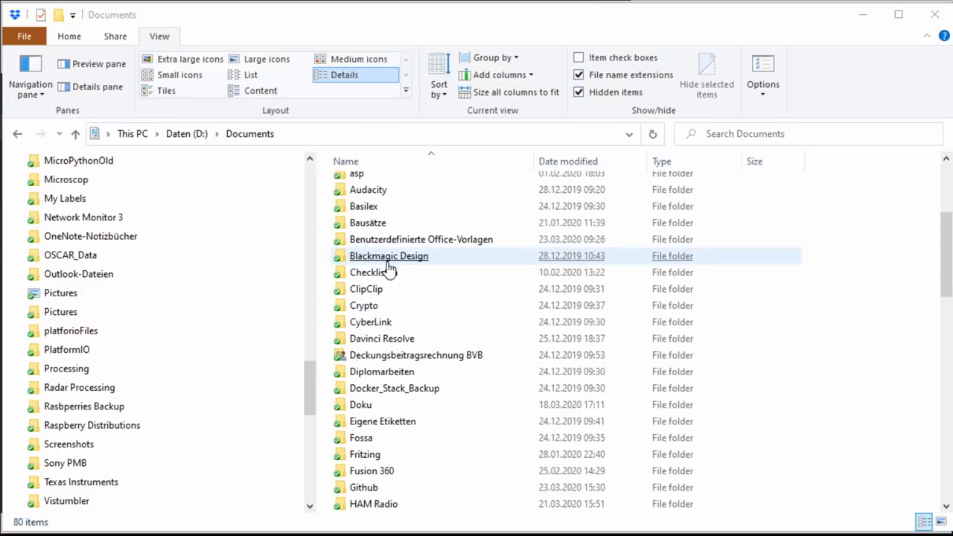
- Scroll through the file list of the Documents folder on Daten (D:)
scroll(down, 3)
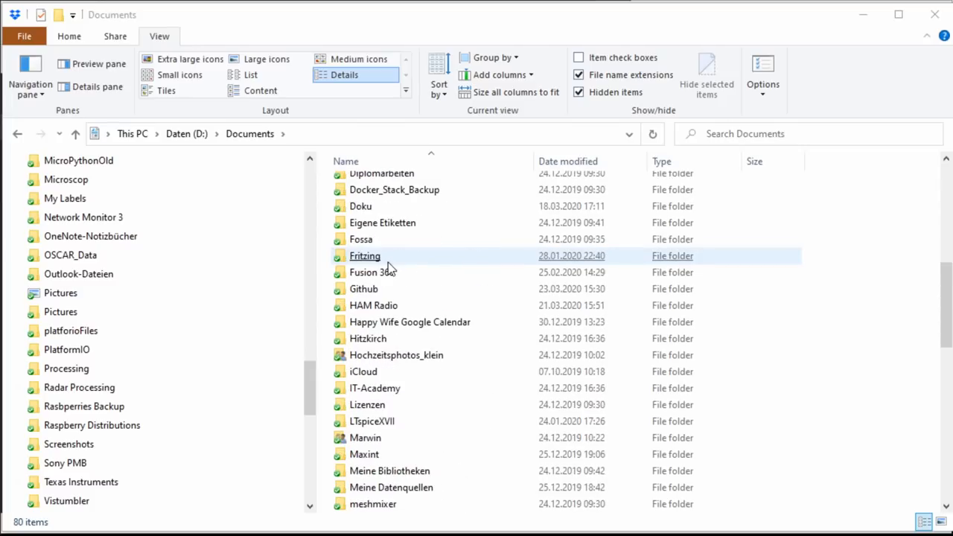
scroll(down, 3)
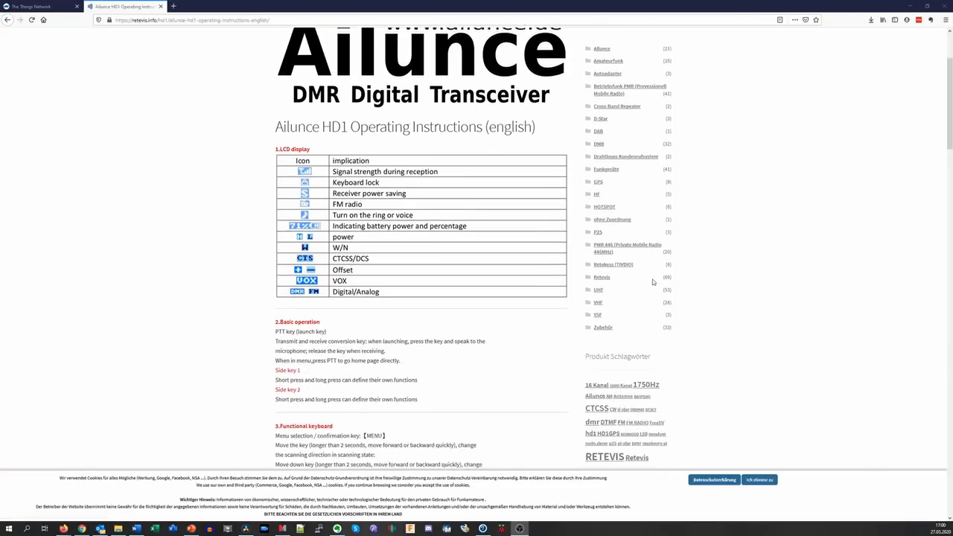
- Scroll down to the Ailunce HD1 instructions' encryption and version information sections
scroll(down, 3)
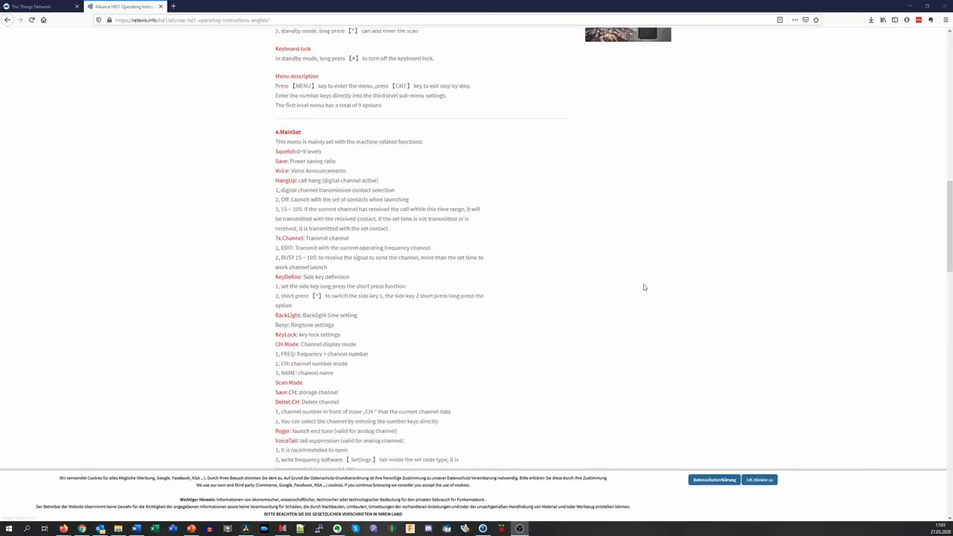
scroll(down, 3)
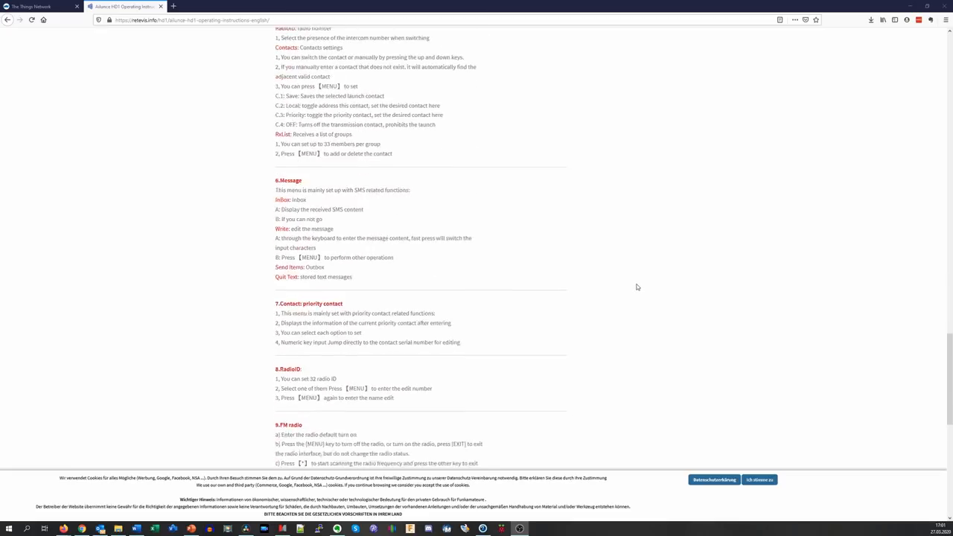
scroll(down, 3)
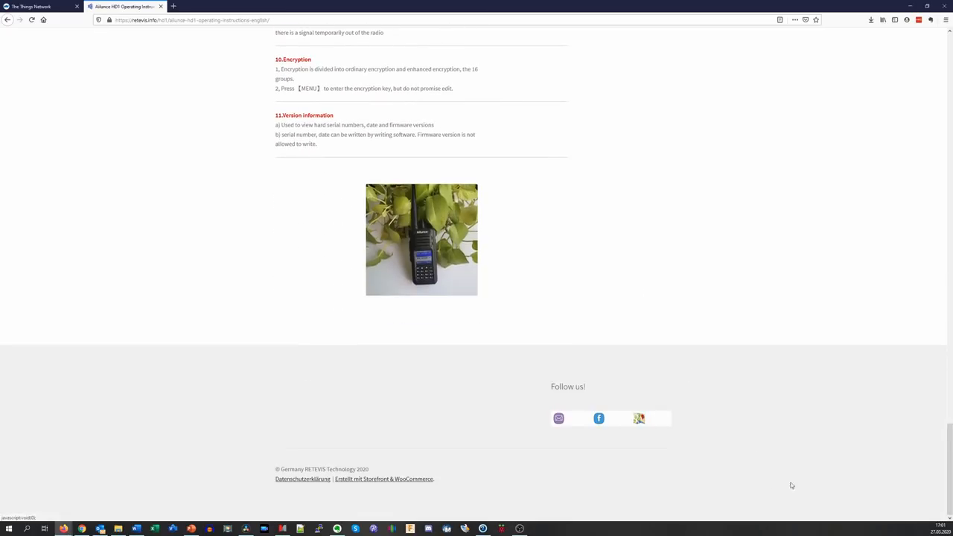